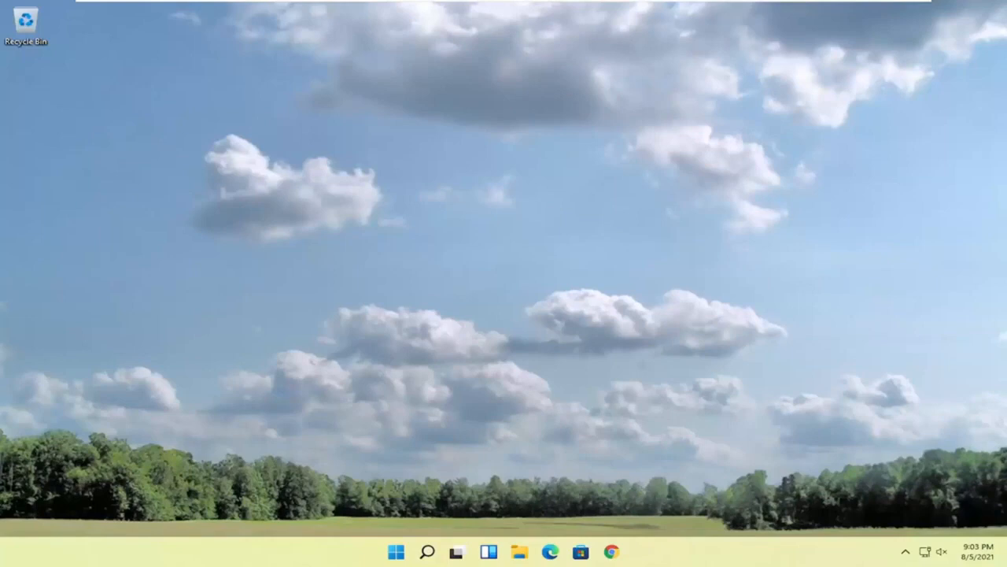
mouse_move(892, 434)
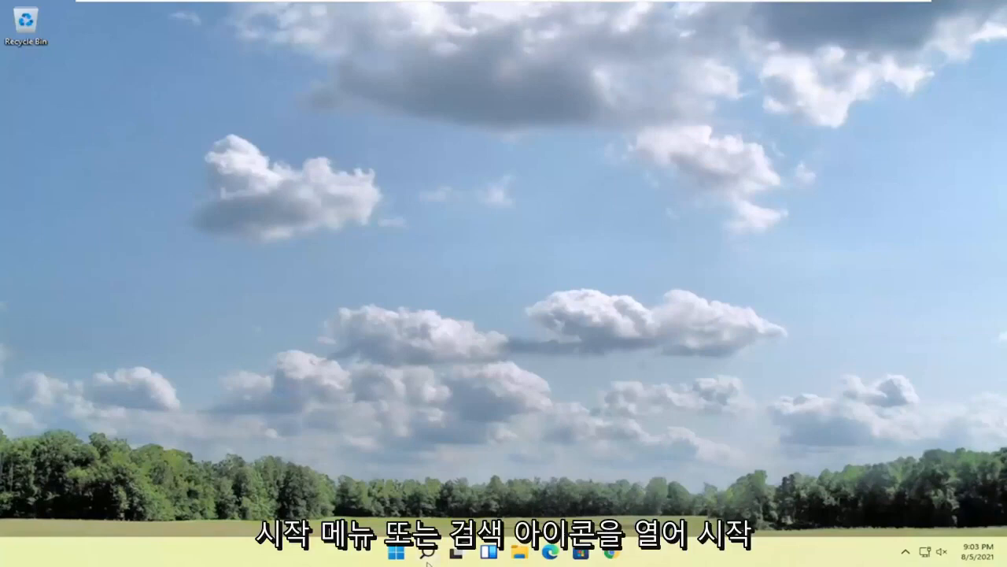
- Search Windows for 'services' from the taskbar search panel
click(418, 551)
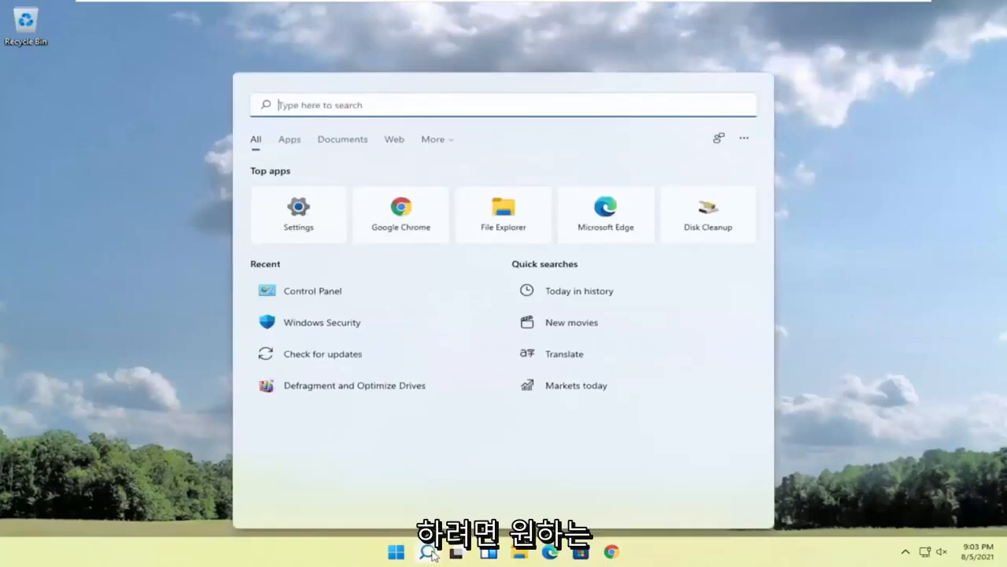
text(services)
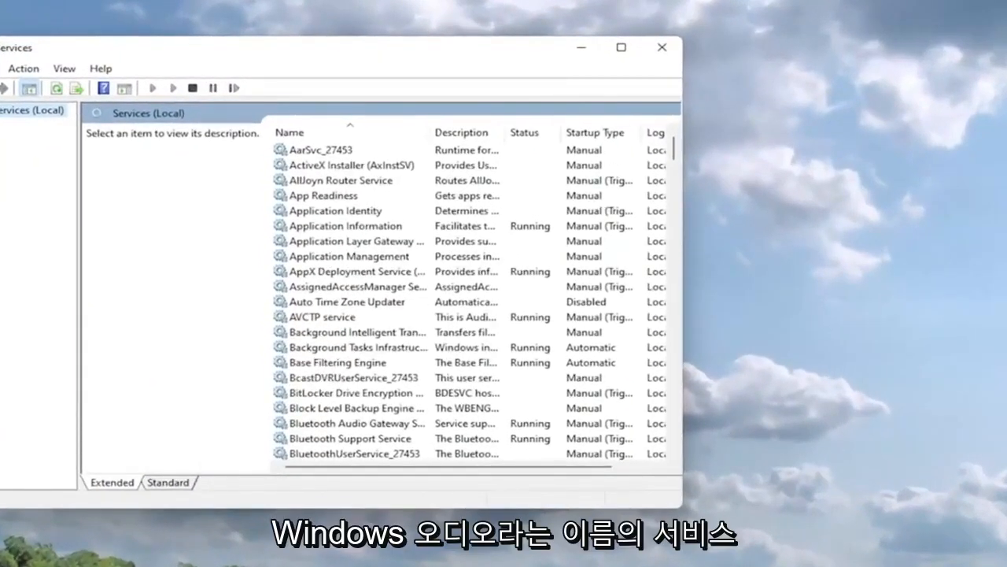
mouse_move(537, 286)
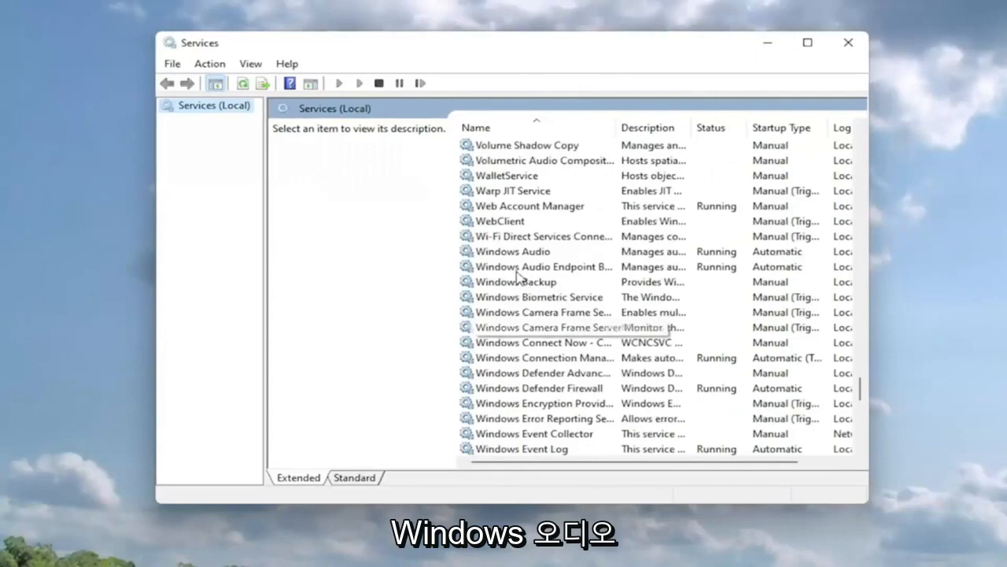
- Set the Windows Audio service's startup type to Automatic and apply it
double_click(510, 251)
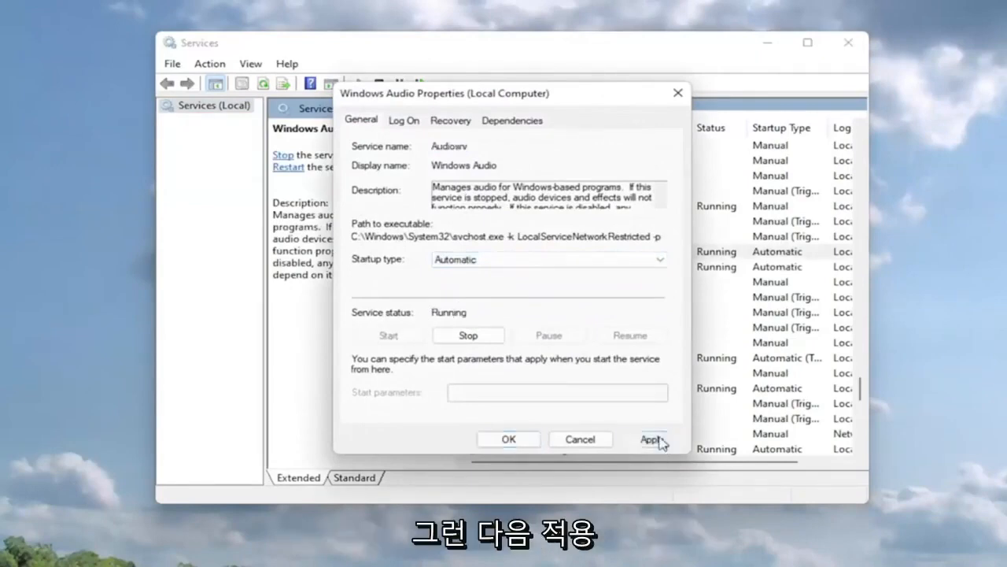
click(650, 439)
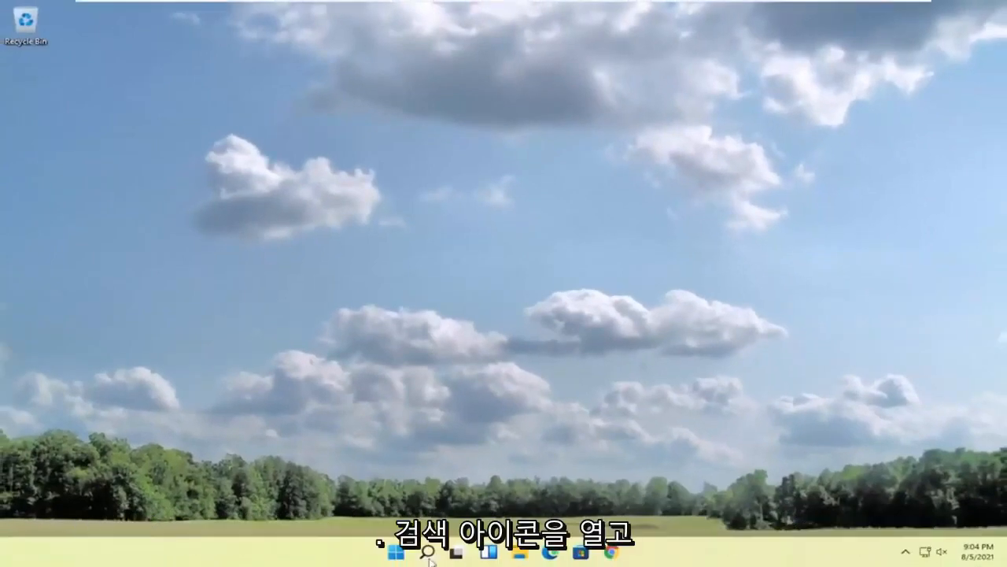
- Search Windows for 'device manager' and launch it from the best match
click(424, 561)
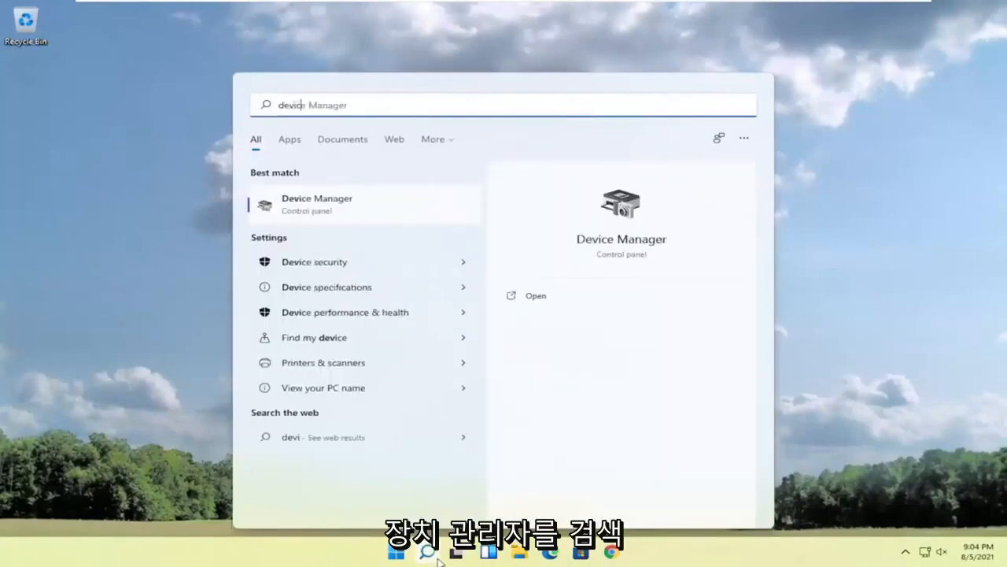
text(device manager)
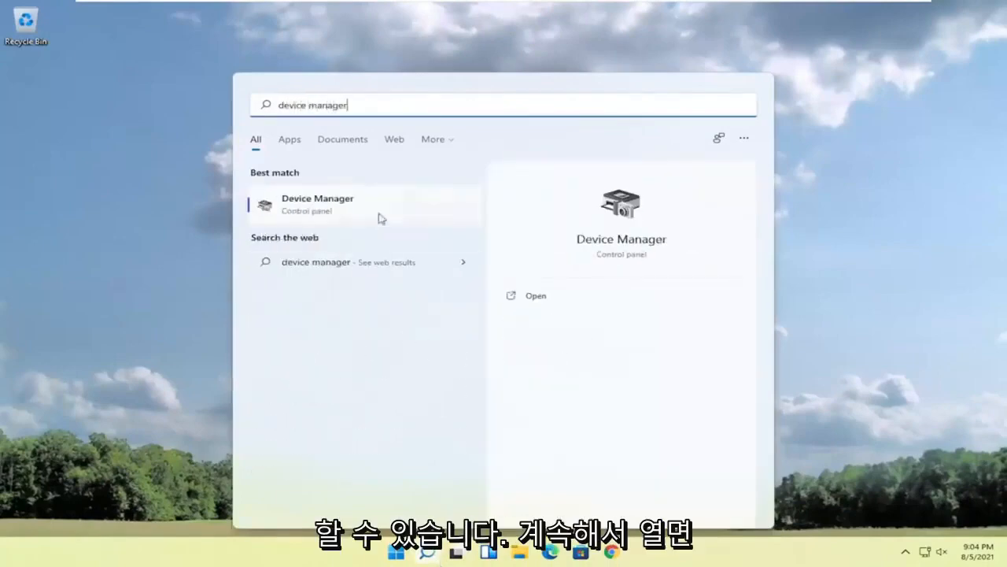
click(317, 203)
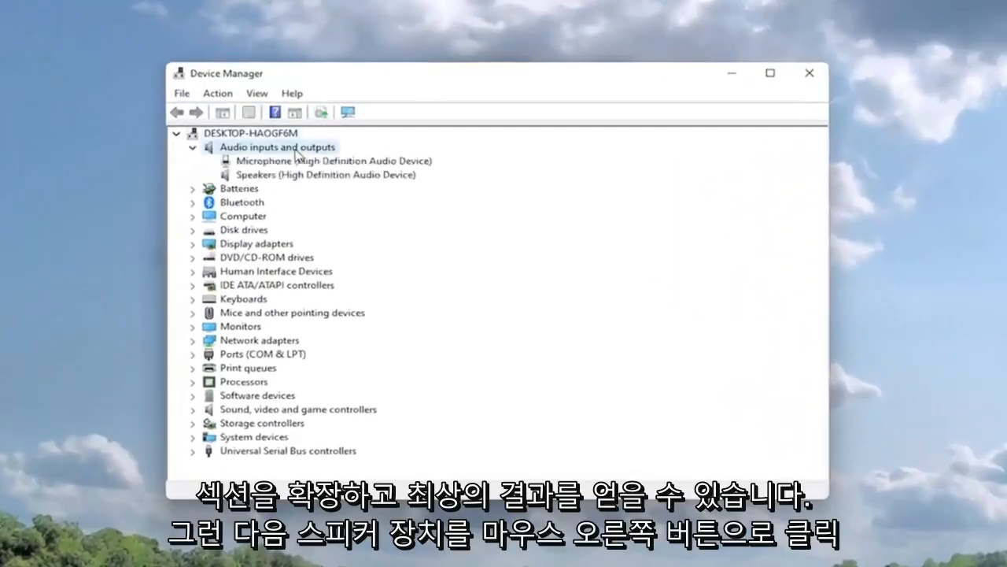
- Show the Speakers device's driver details under Audio inputs and outputs
click(325, 174)
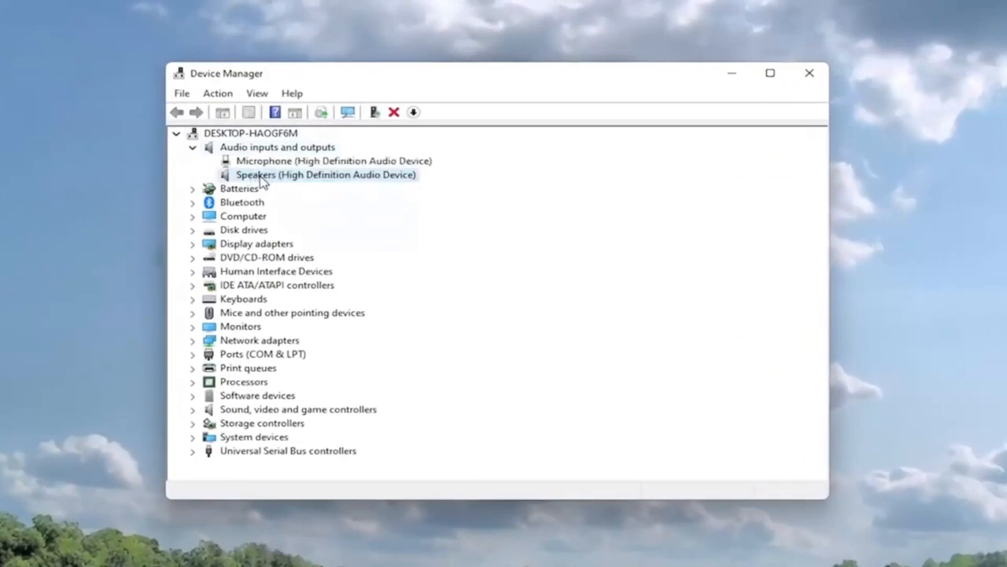
right_click(325, 174)
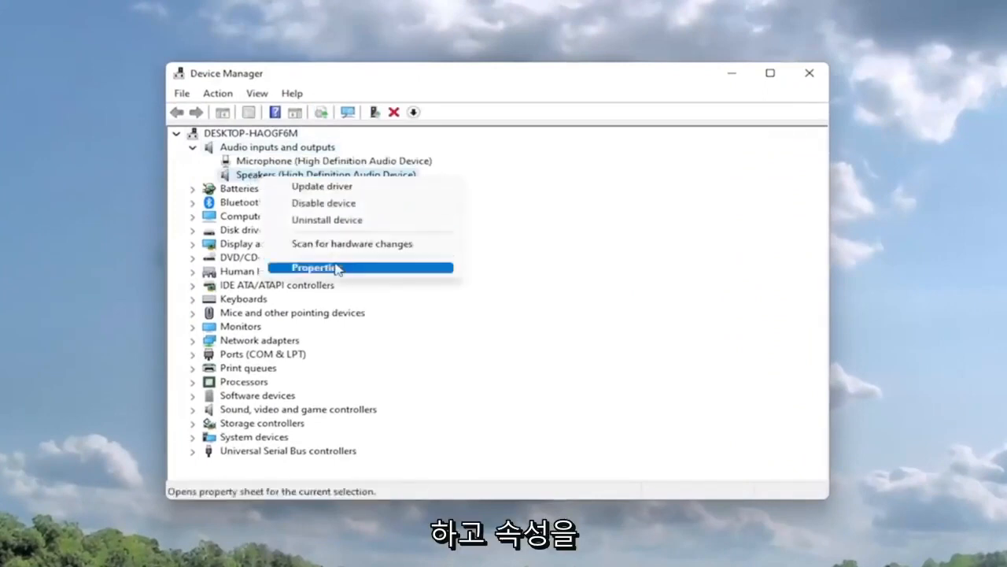
click(321, 266)
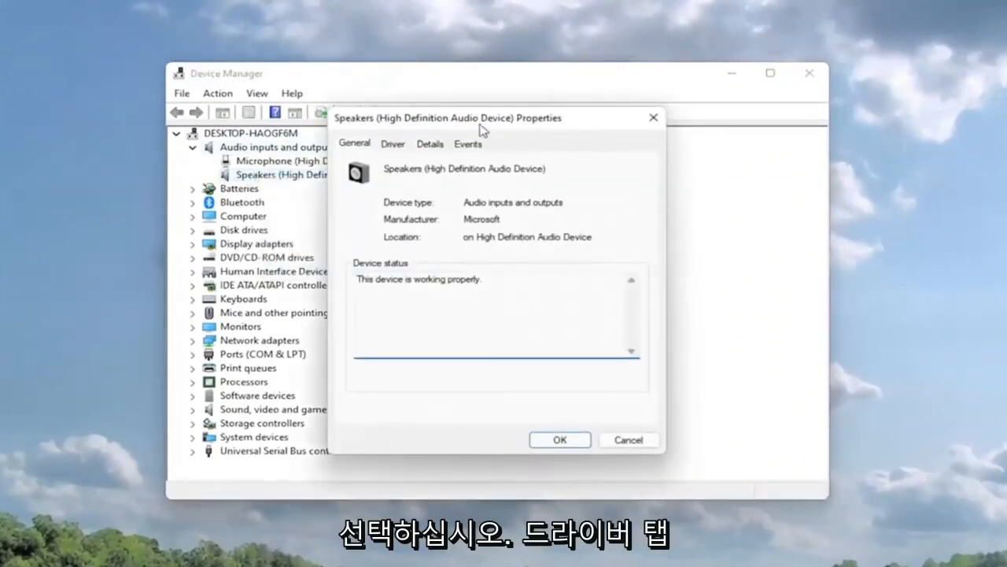
click(392, 143)
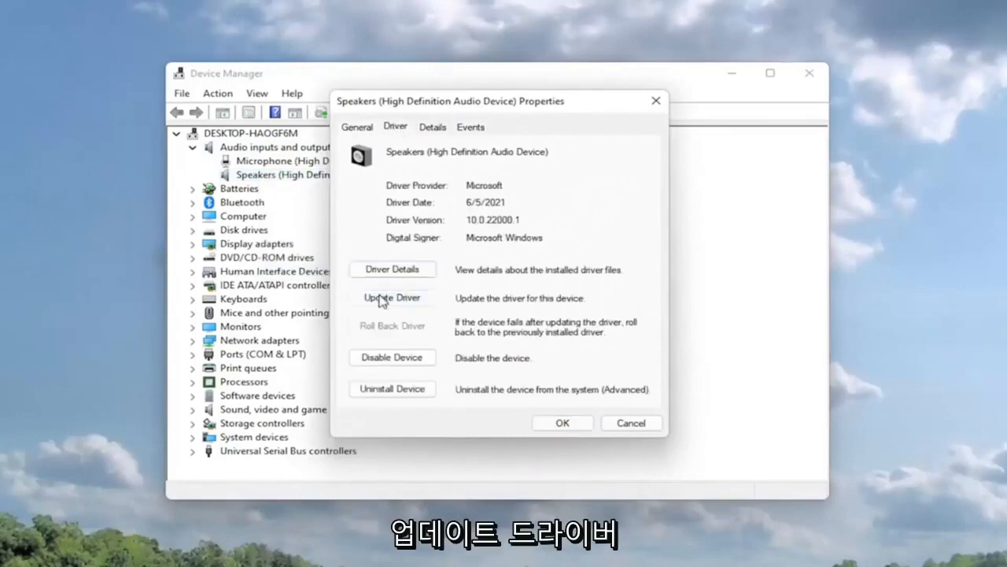
- Run an automatic Speakers driver search, then switch to browsing this computer for drivers
click(392, 299)
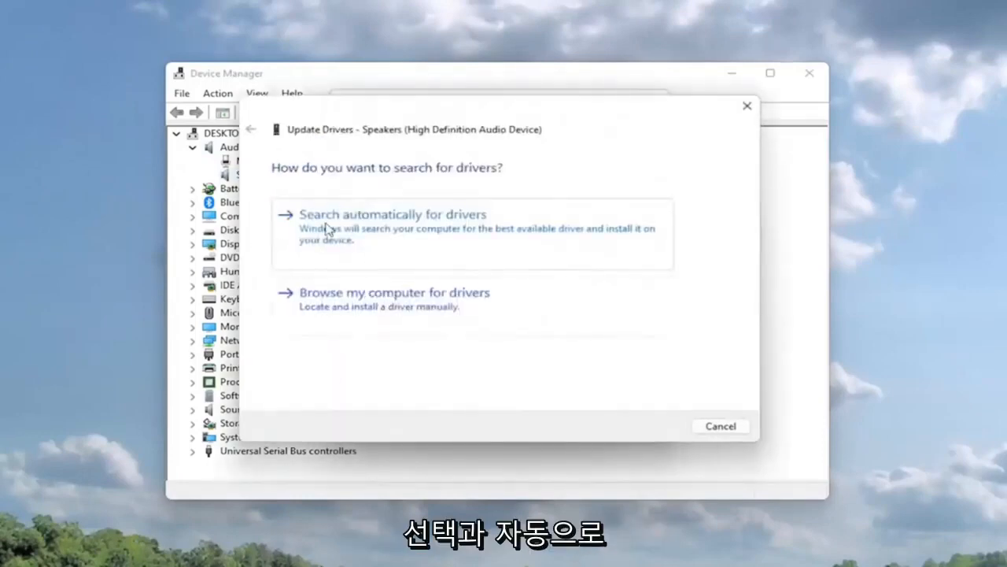
click(392, 214)
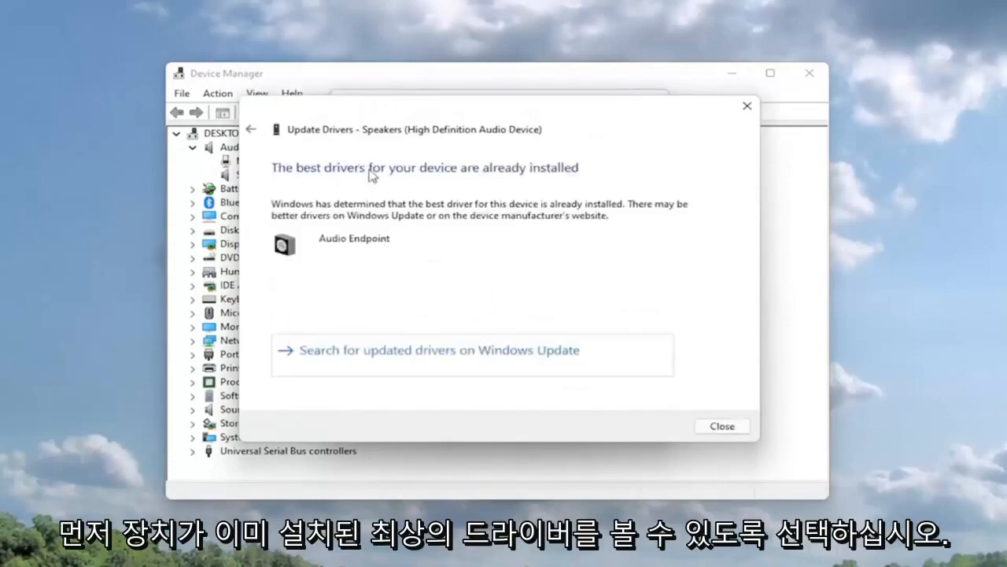
mouse_move(577, 168)
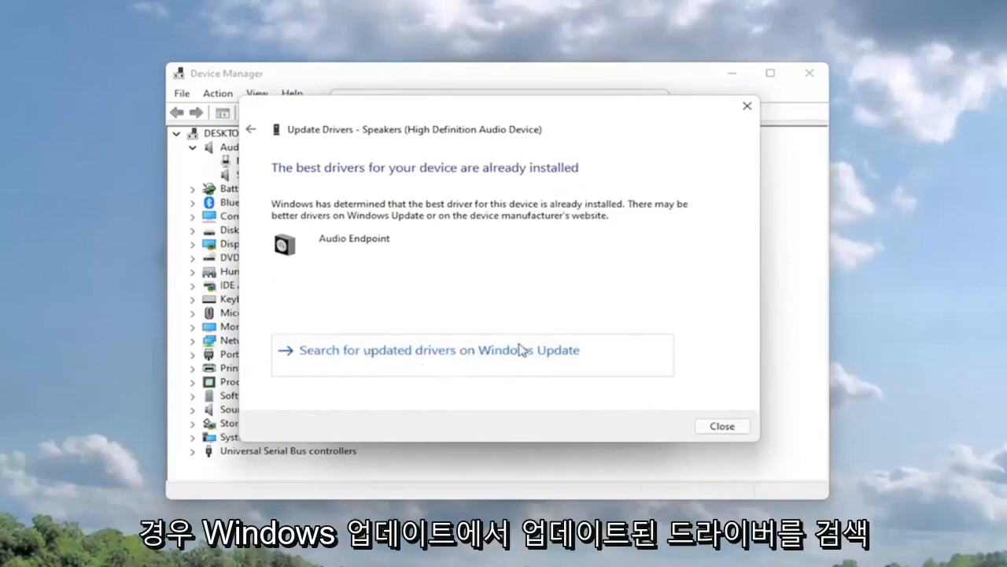
mouse_move(266, 132)
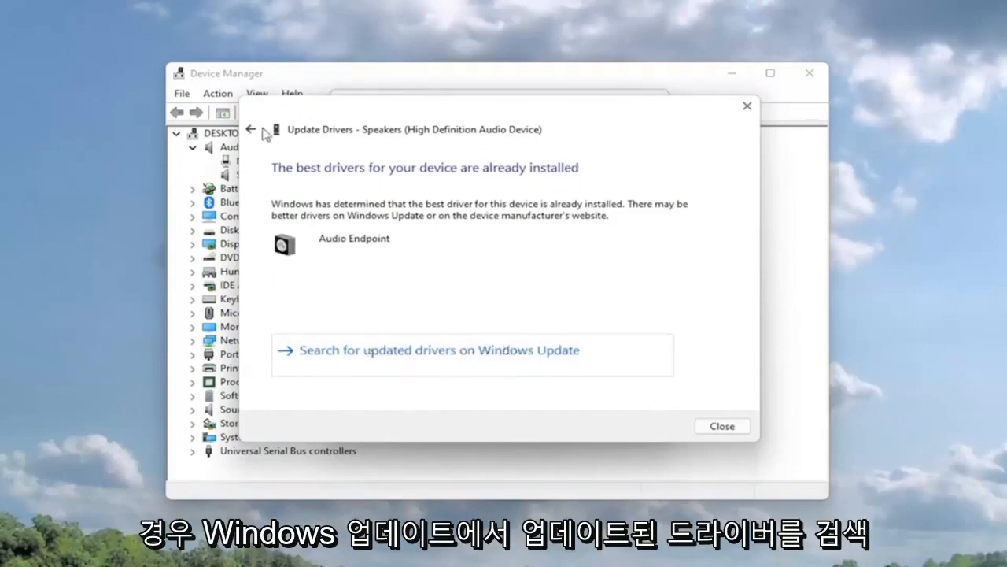
click(251, 129)
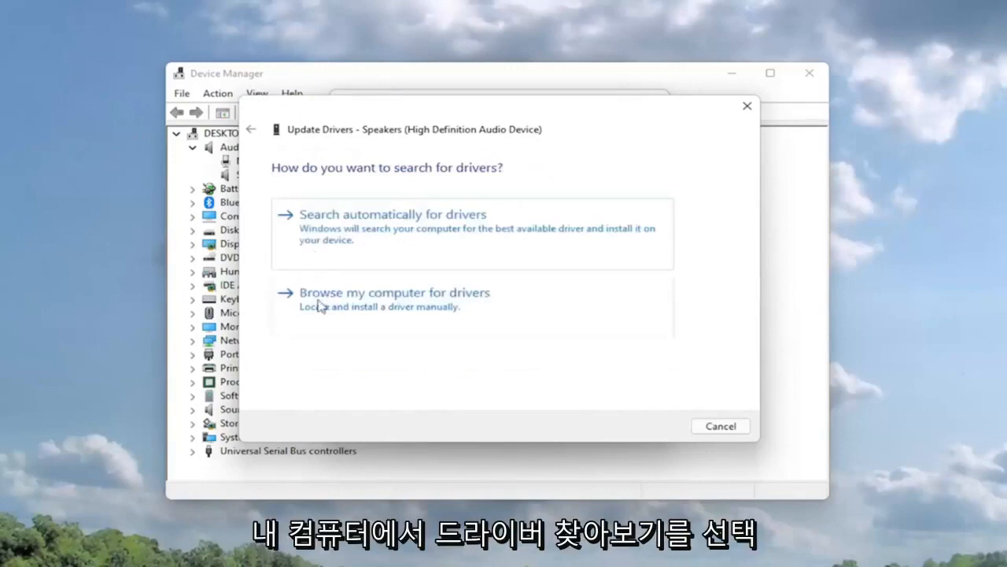
mouse_move(355, 333)
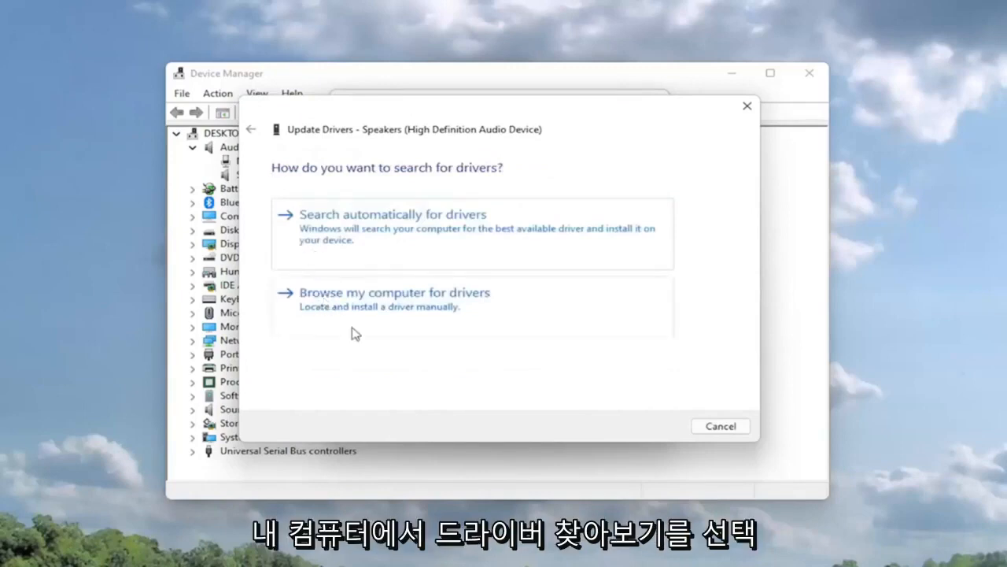
mouse_move(486, 313)
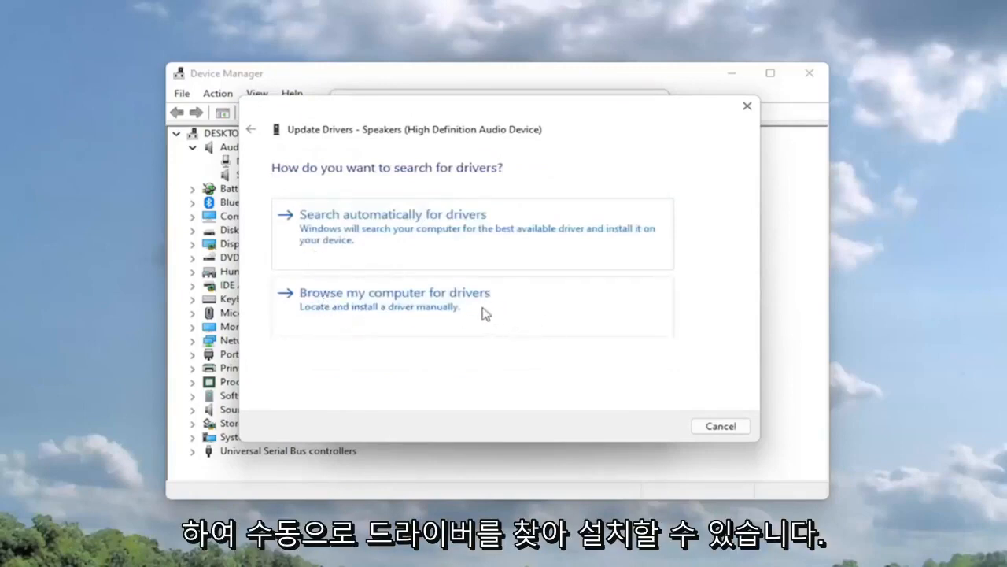
click(394, 292)
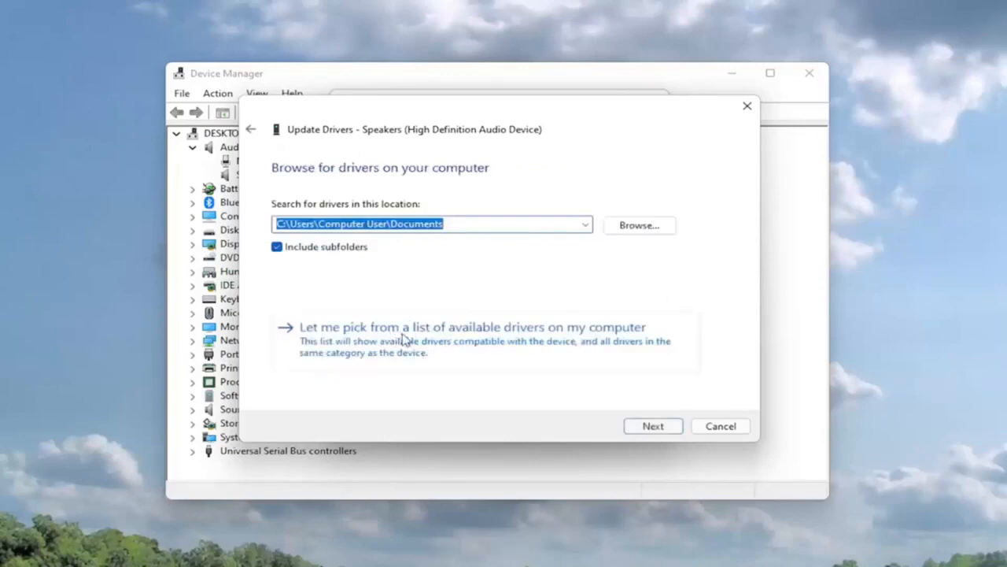
- Install the Generic software device (Audio Endpoint) driver for the Speakers from the available list
click(483, 327)
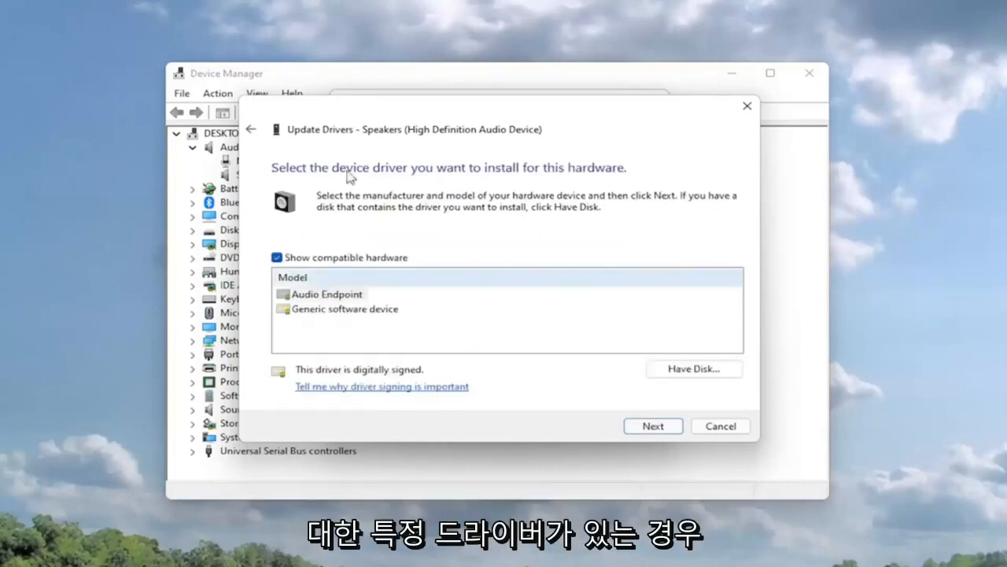
click(326, 293)
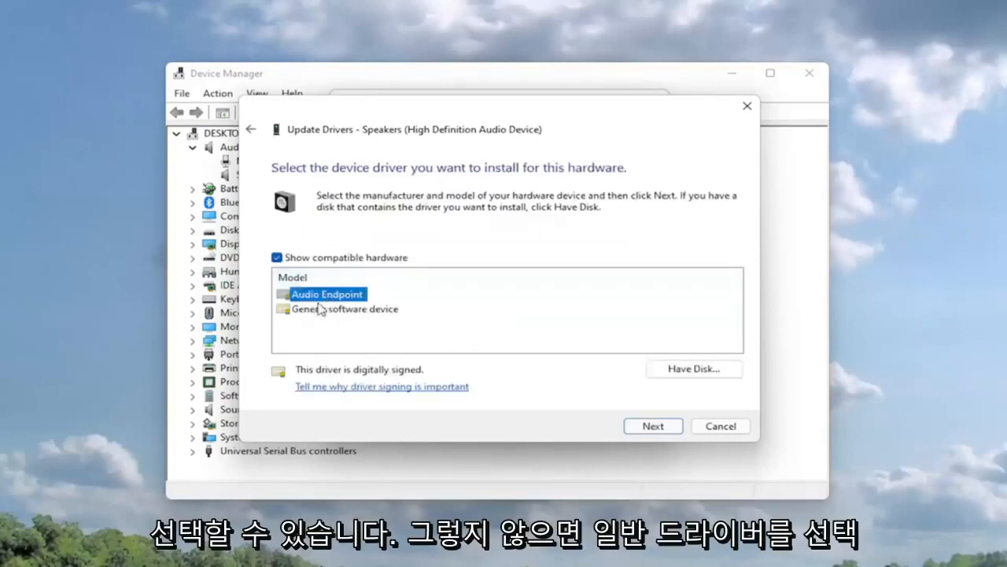
click(346, 309)
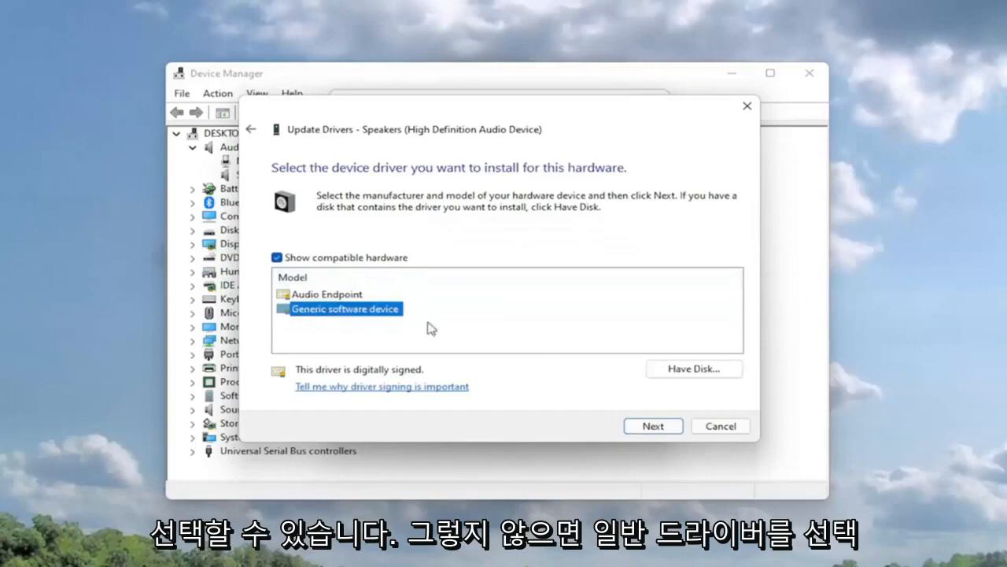
click(653, 426)
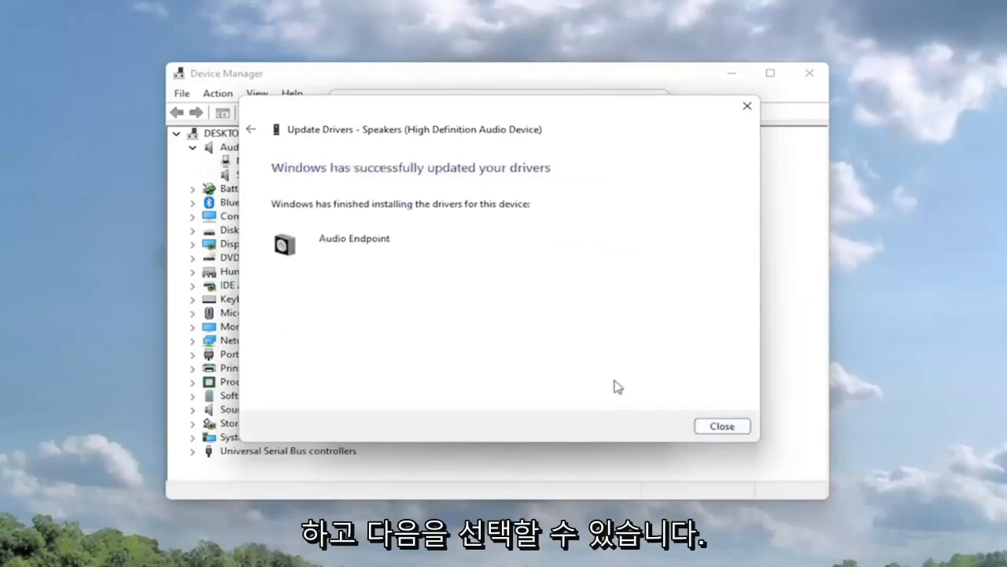
click(722, 425)
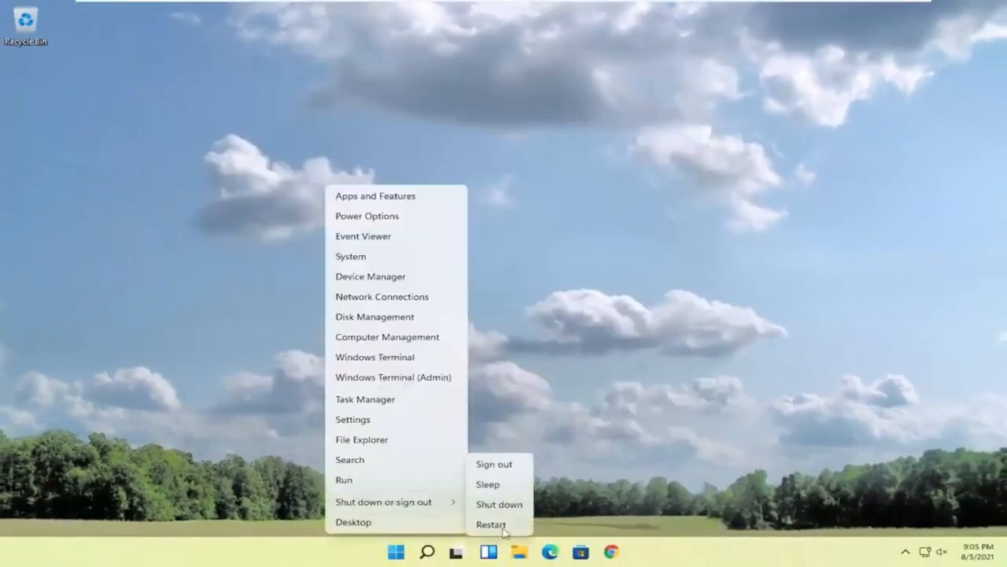
- Restart the PC from the Start menu's shut-down options
click(499, 523)
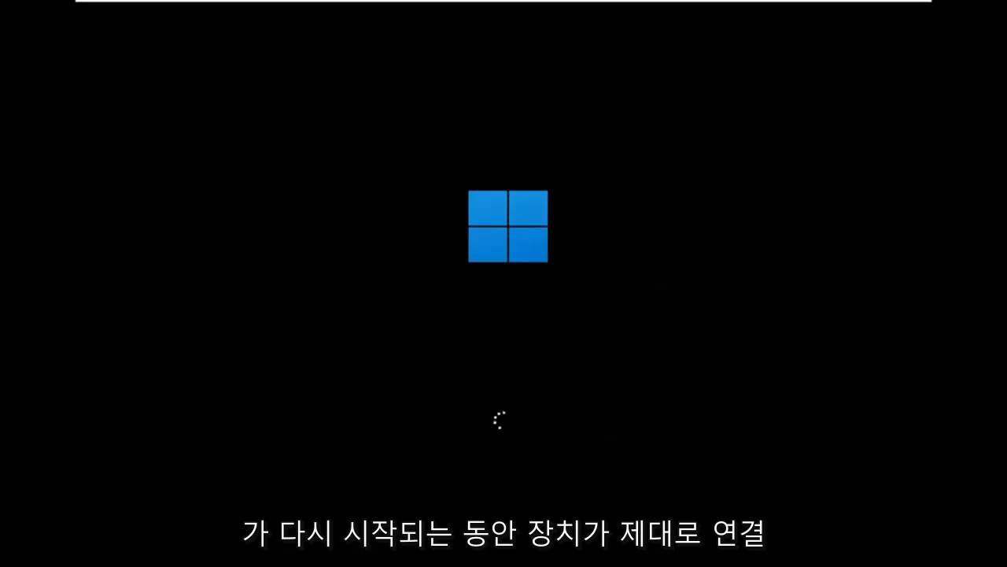